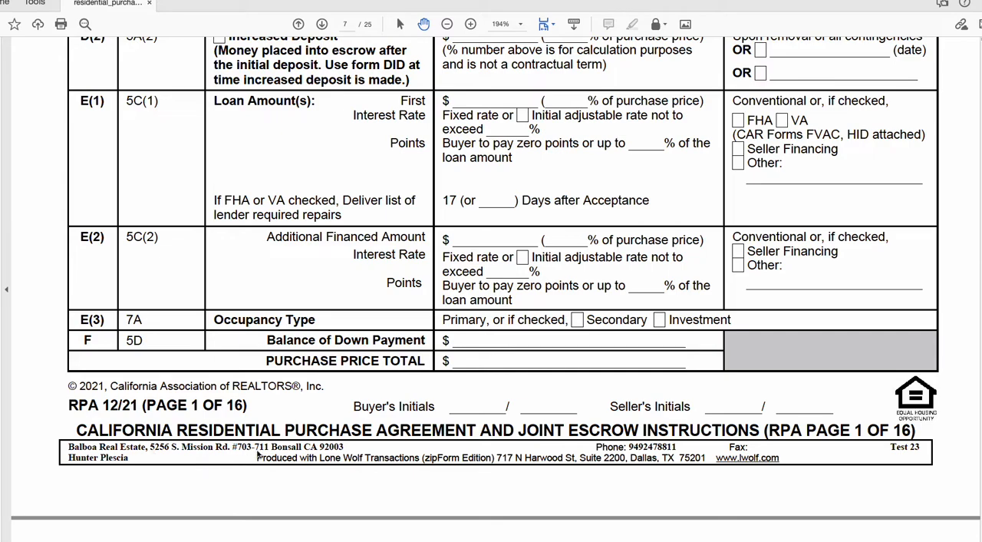
mouse_move(733, 516)
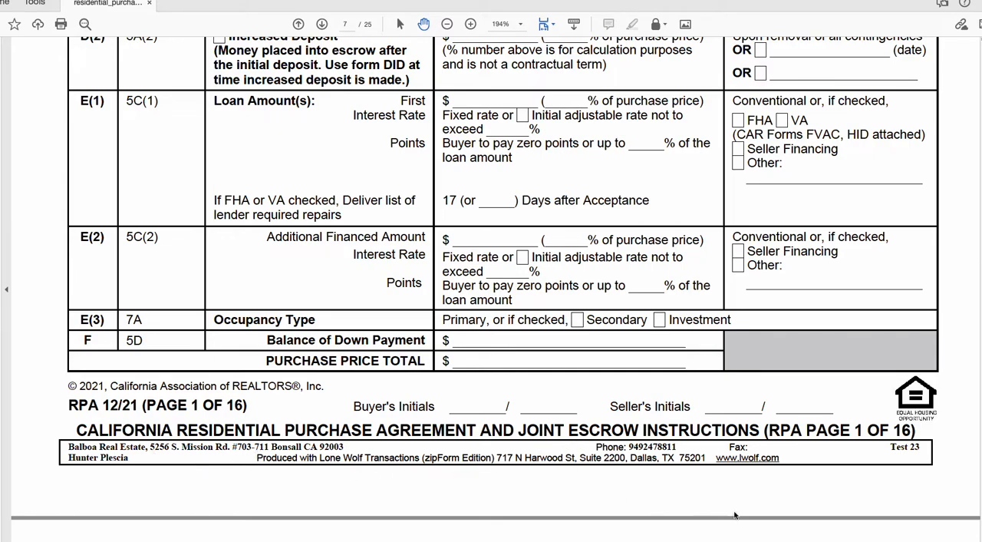
mouse_move(169, 370)
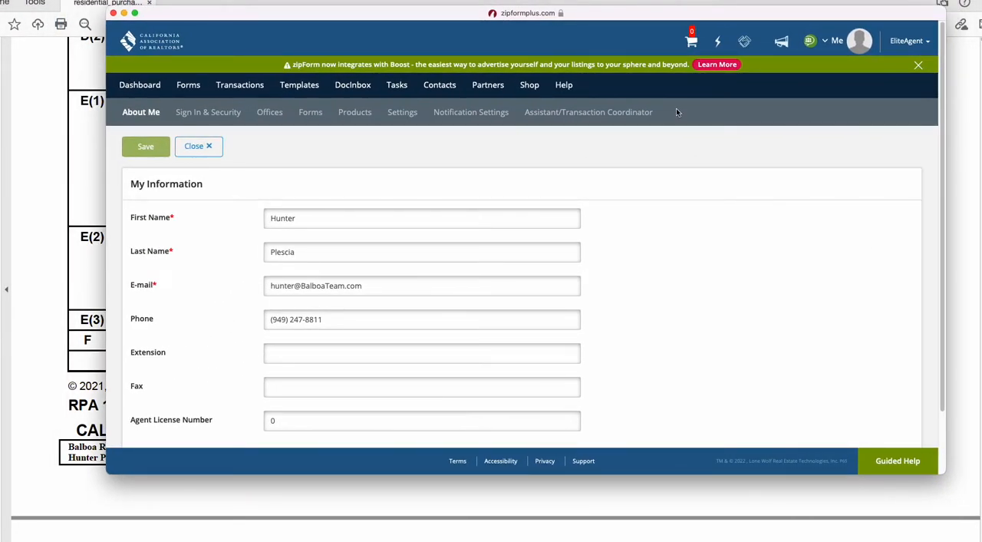
mouse_move(676, 205)
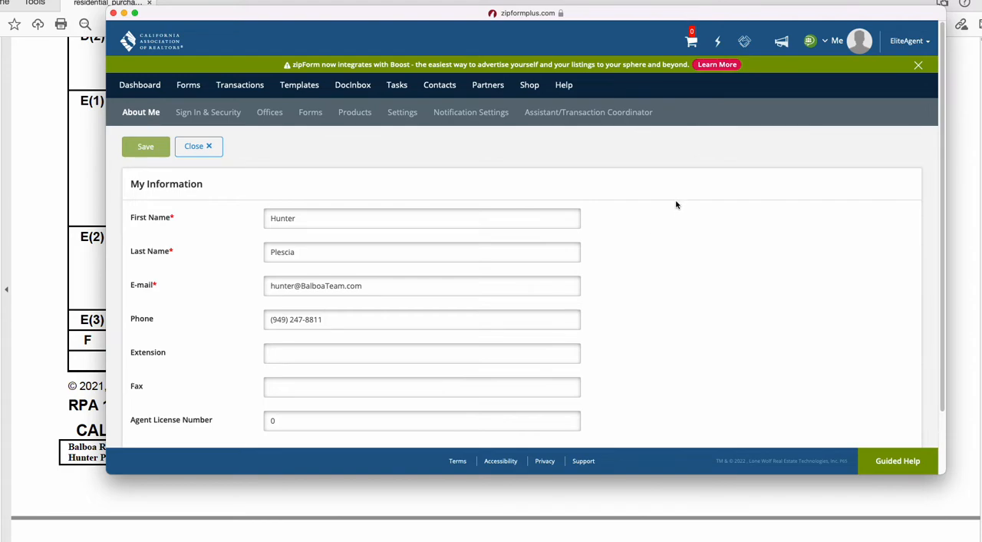
mouse_move(859, 42)
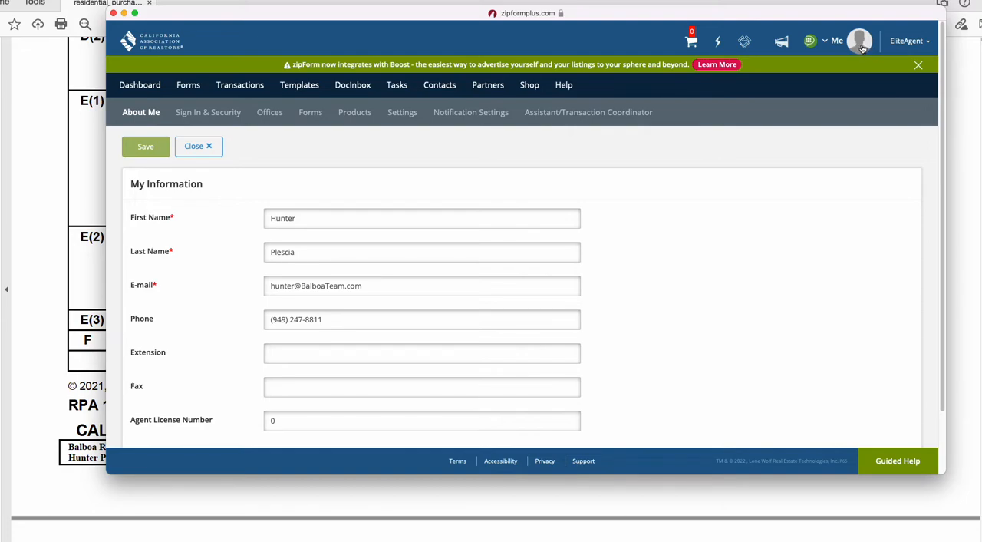
- Review the Balboa Real Estate, Inc. office record with its Bonsall address and phone, then return to the PDF
left_click(859, 42)
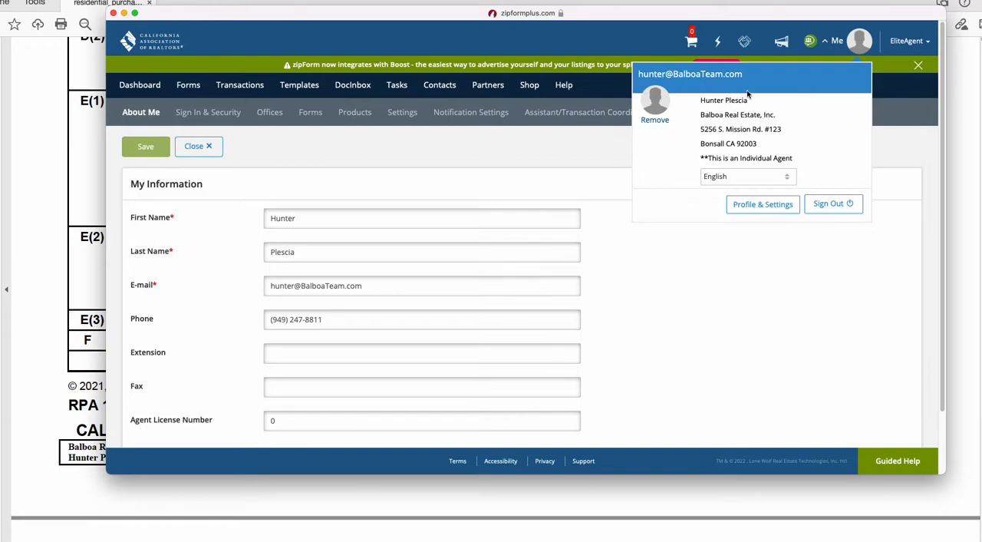
mouse_move(764, 221)
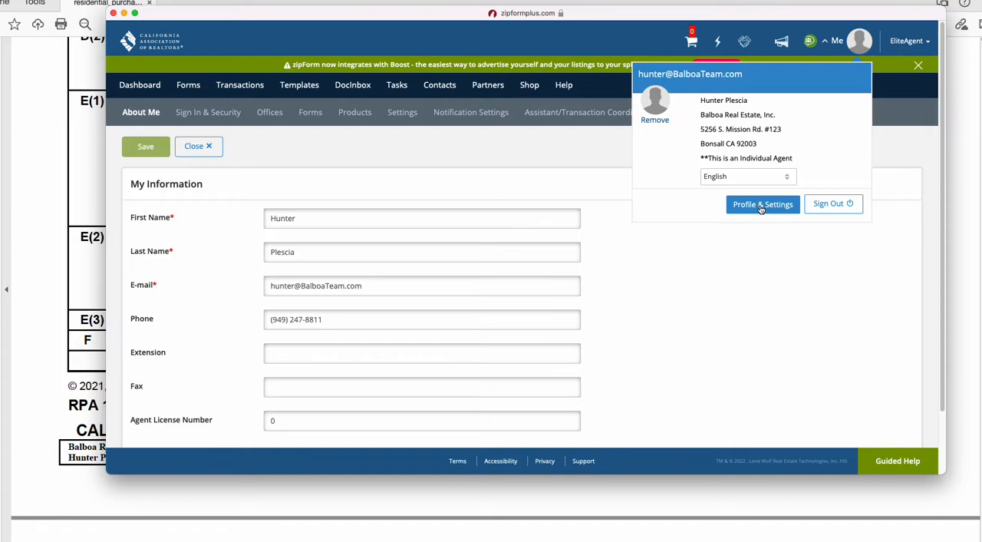
mouse_move(328, 141)
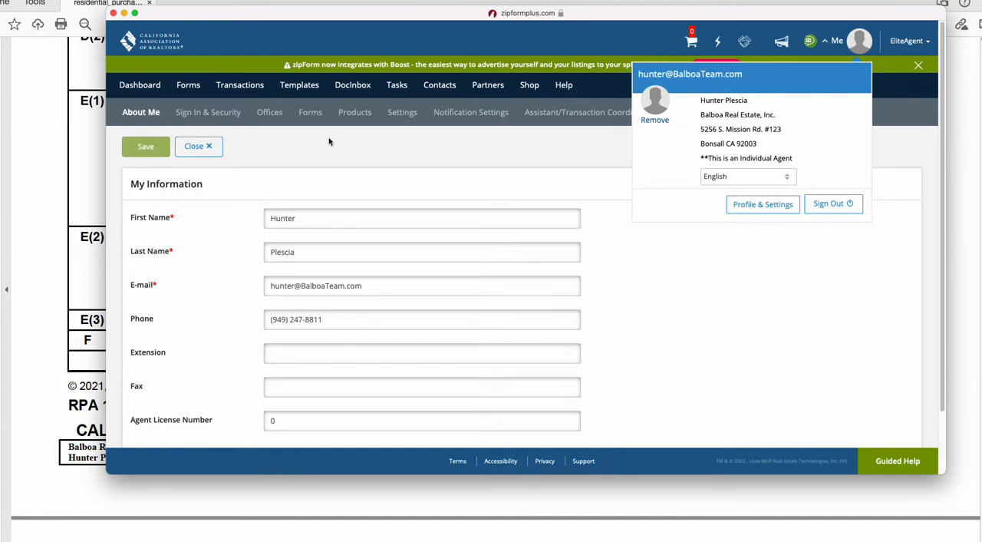
left_click(405, 191)
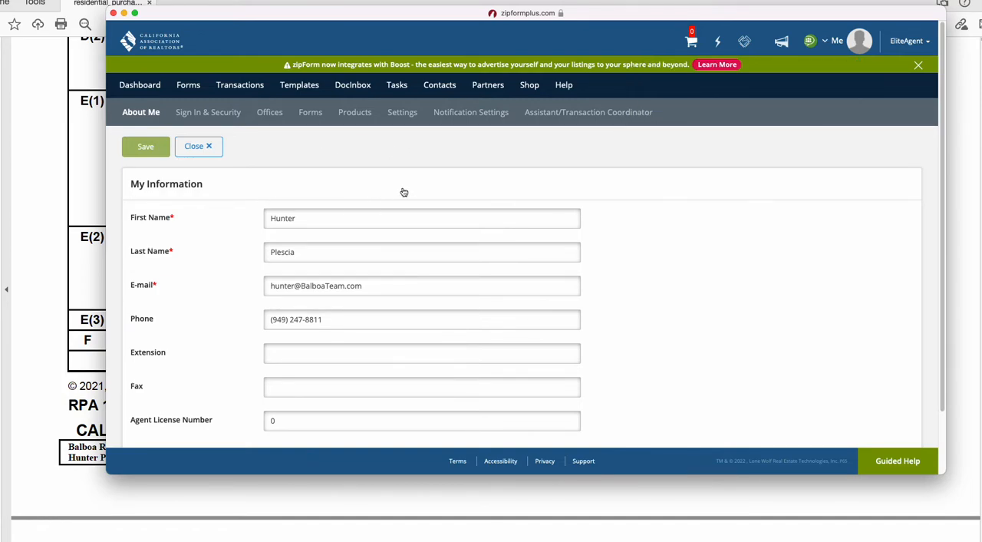
mouse_move(359, 280)
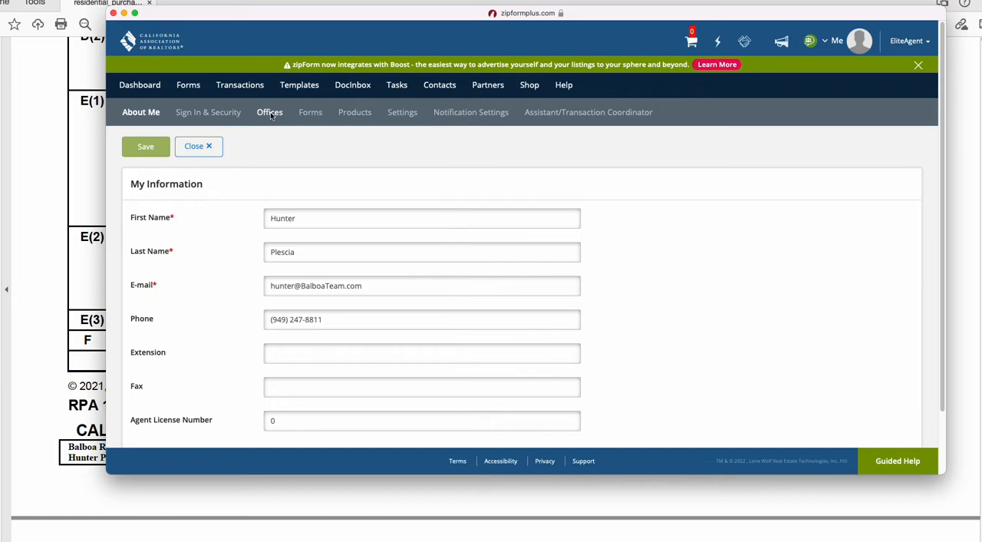
left_click(270, 112)
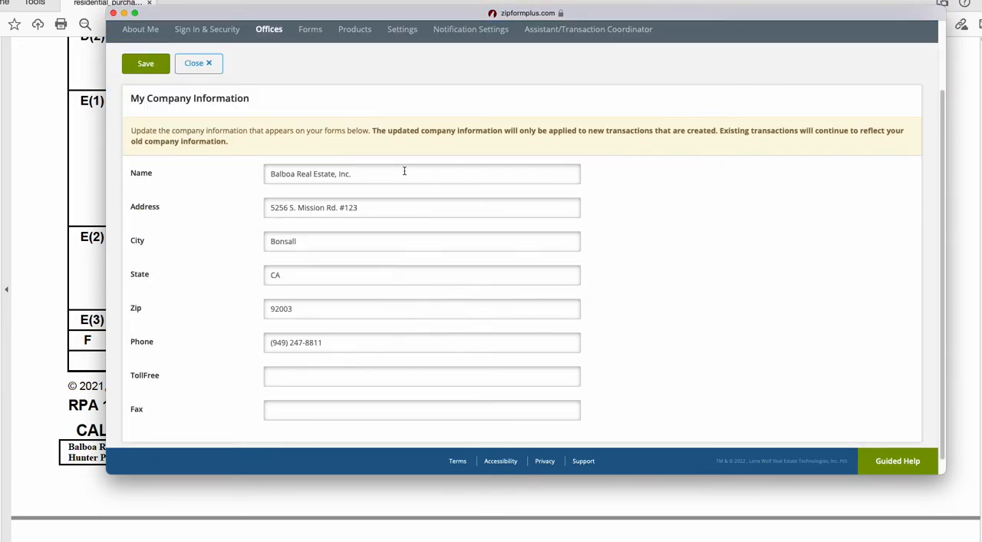
double_click(310, 173)
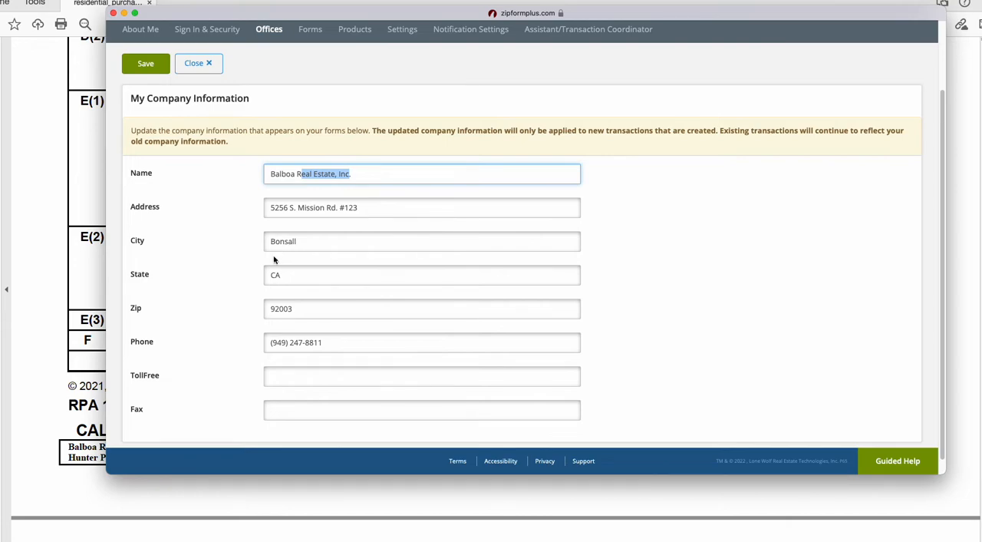
mouse_move(61, 475)
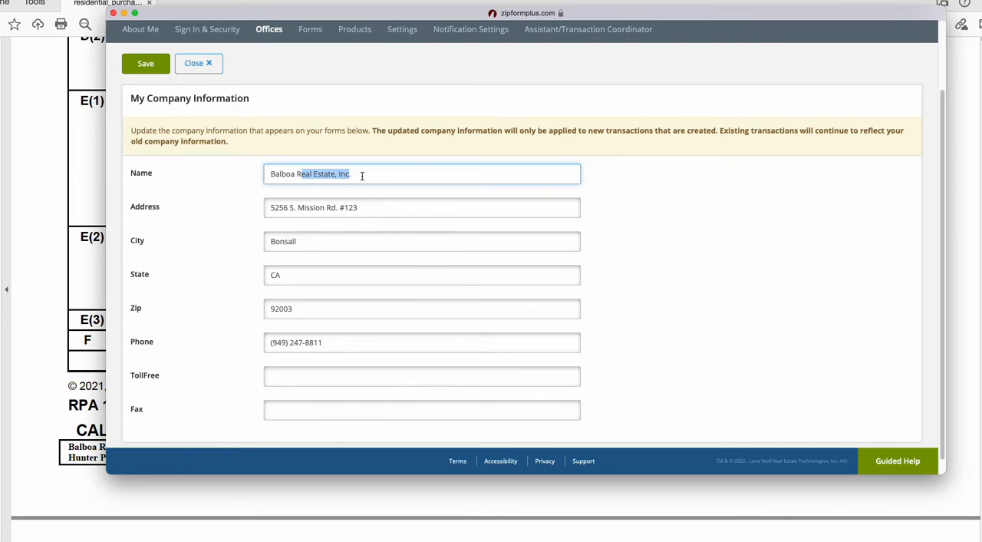
mouse_move(396, 194)
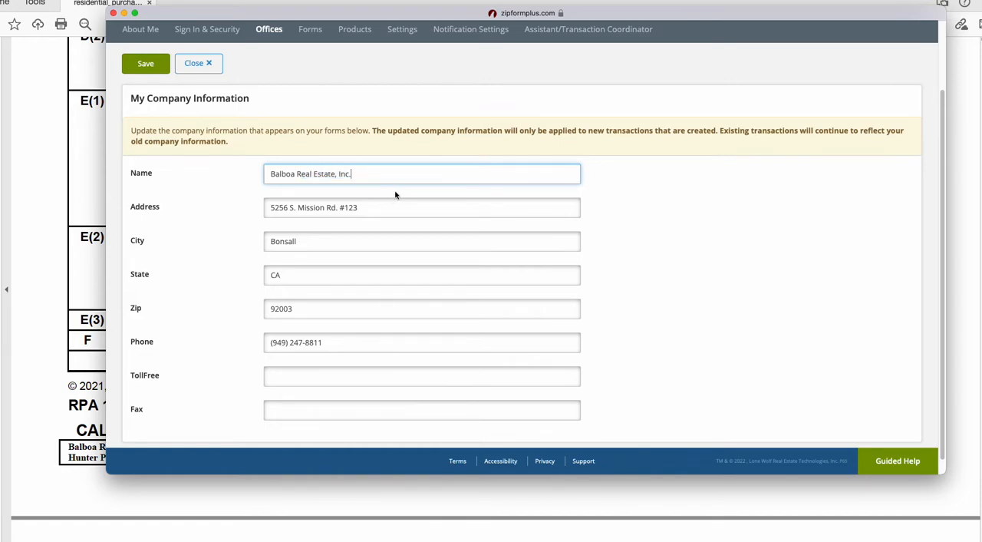
mouse_move(420, 208)
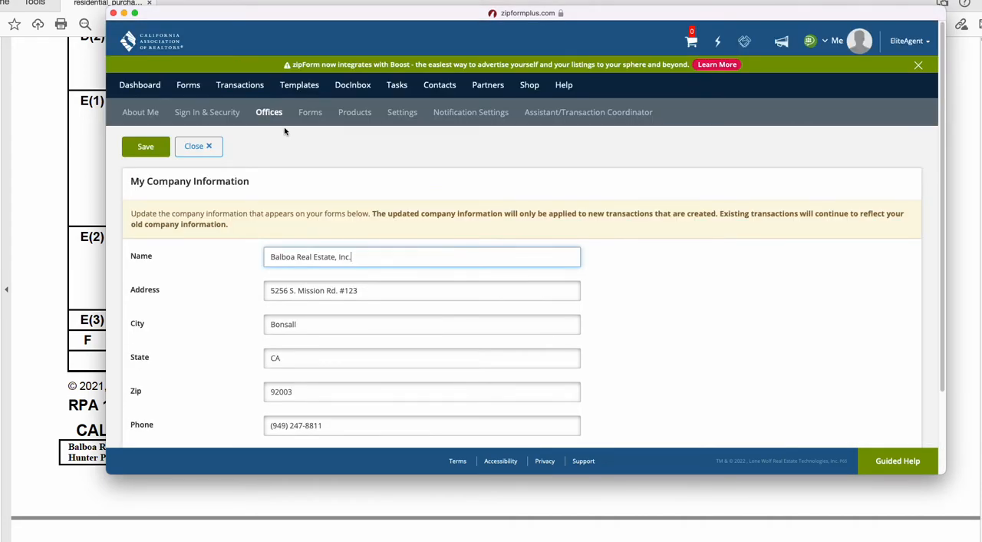
mouse_move(356, 169)
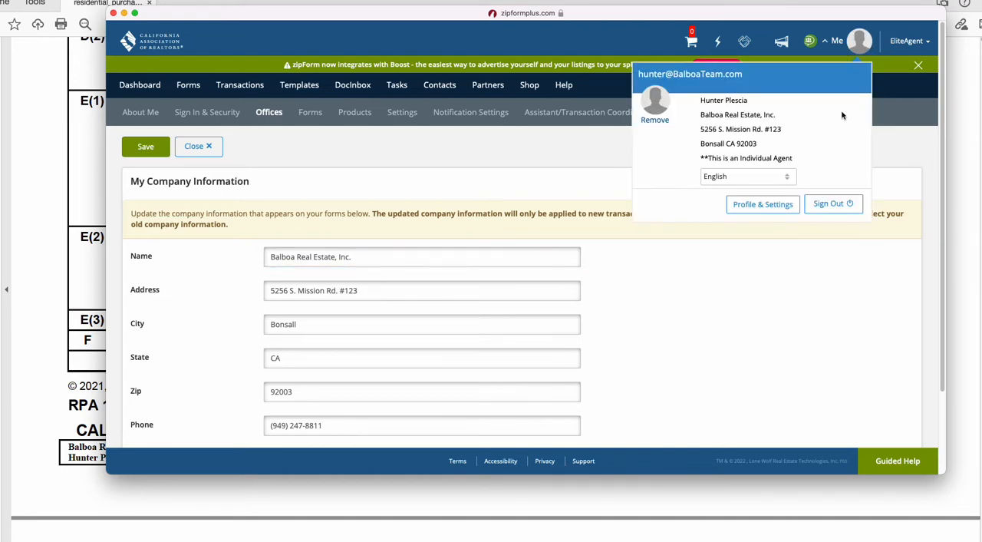
mouse_move(758, 273)
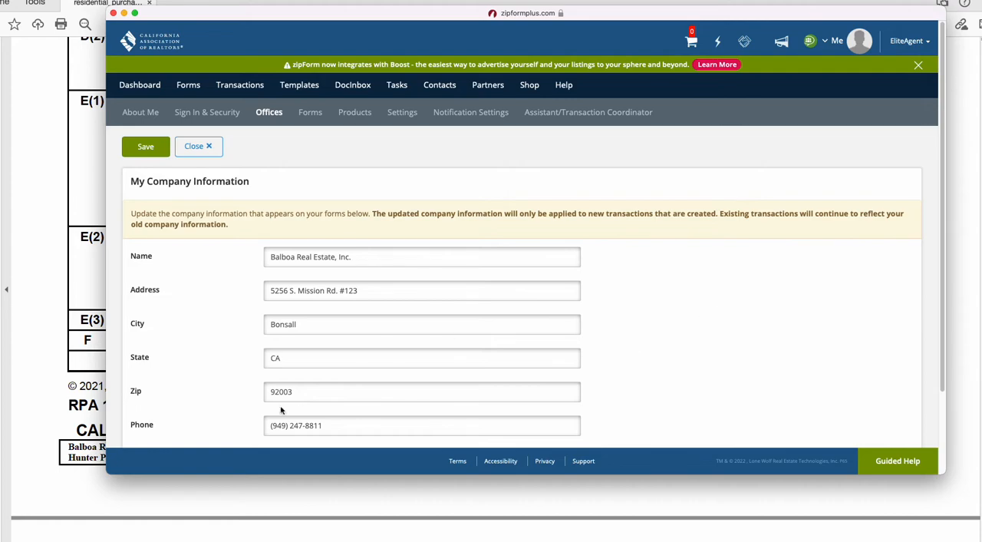
left_click(198, 146)
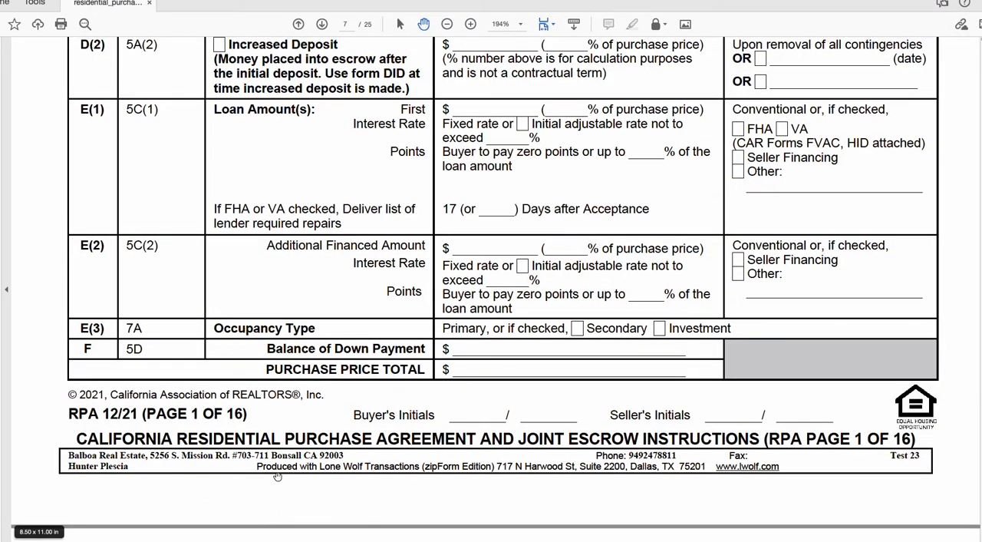
scroll("down", 3)
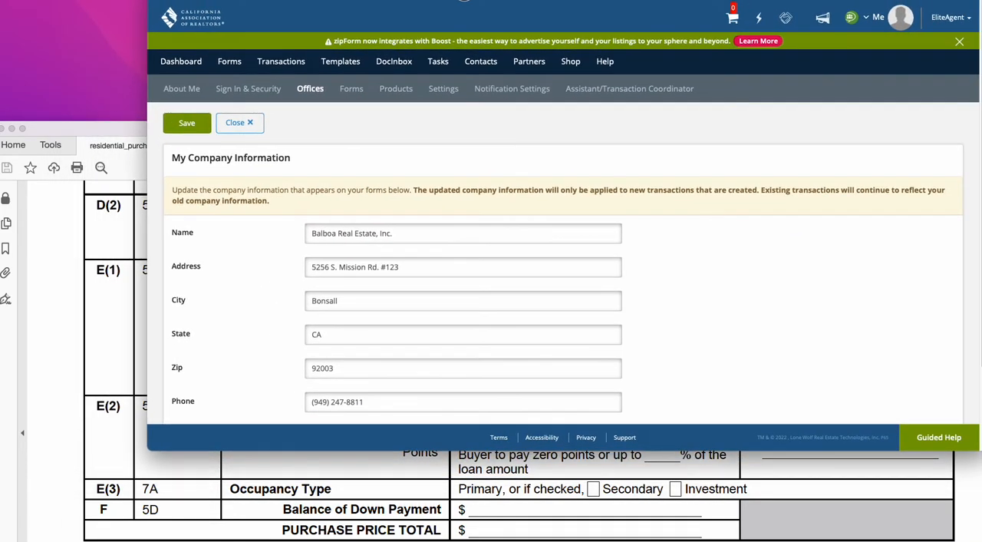
mouse_move(23, 233)
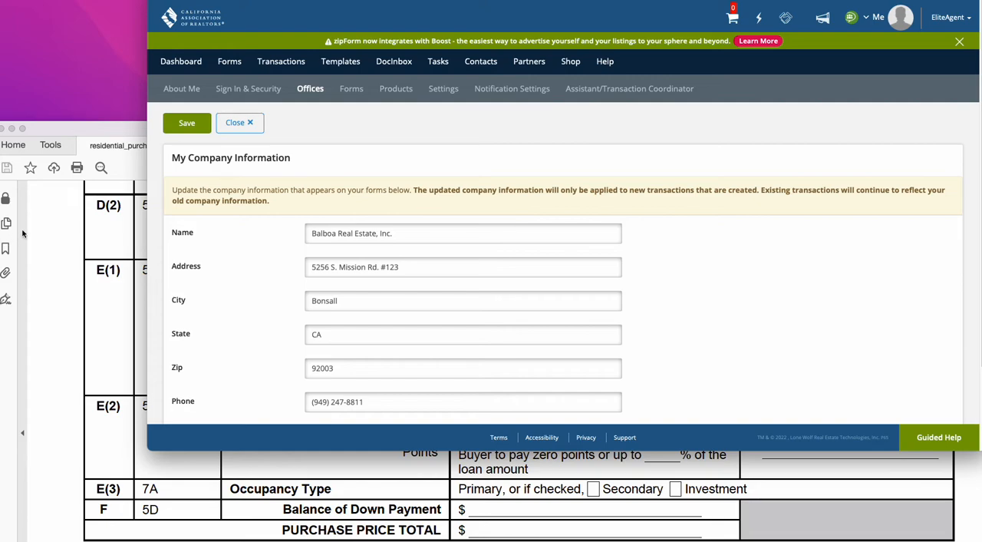
mouse_move(117, 262)
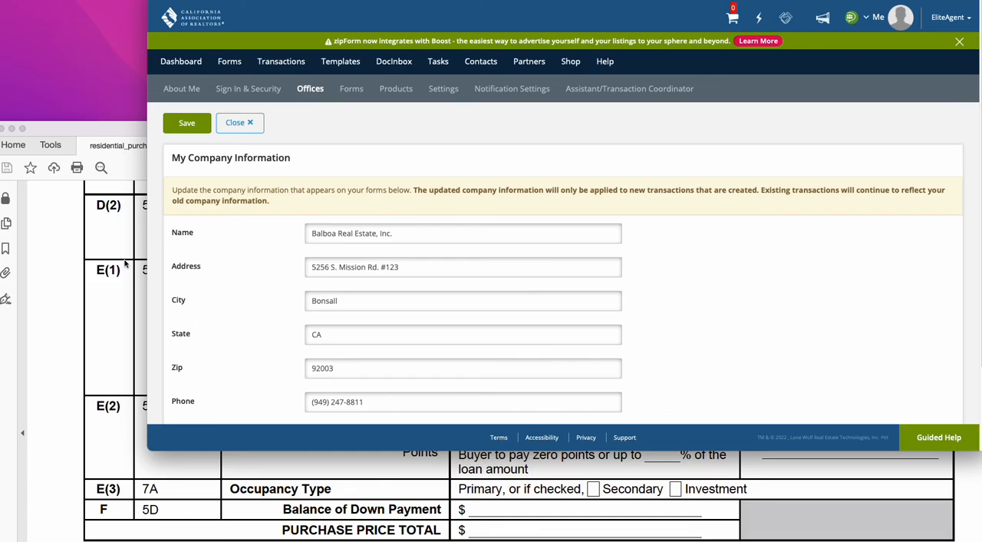
mouse_move(138, 224)
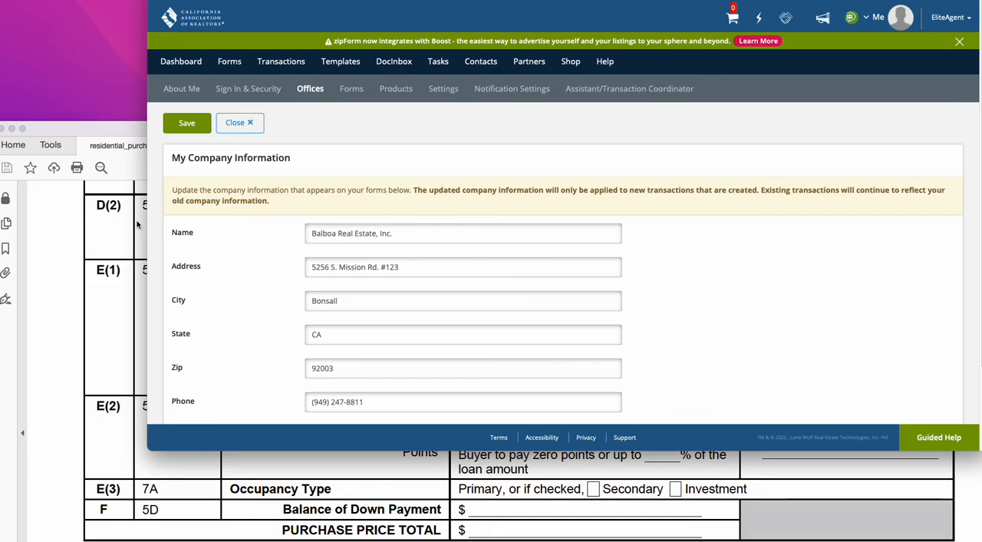
- Bring the purchase agreement PDF forward so its brokerage footer is visible
left_click(239, 123)
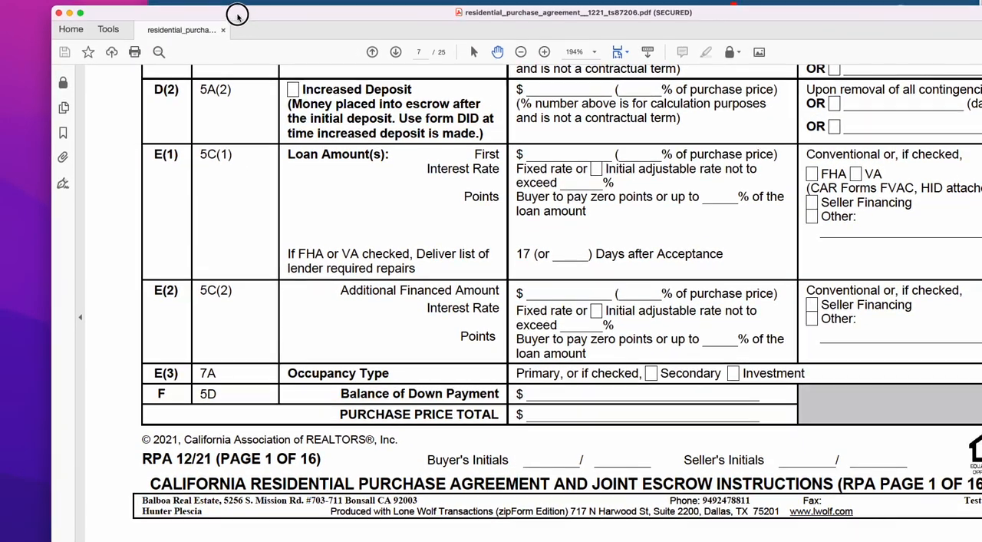